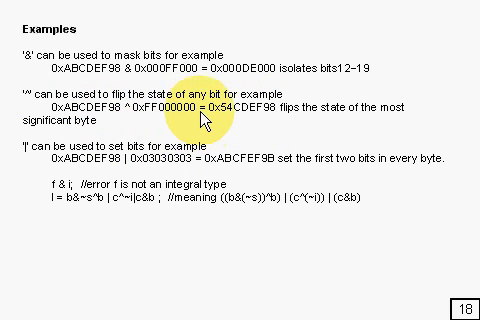
mouse_move(255, 150)
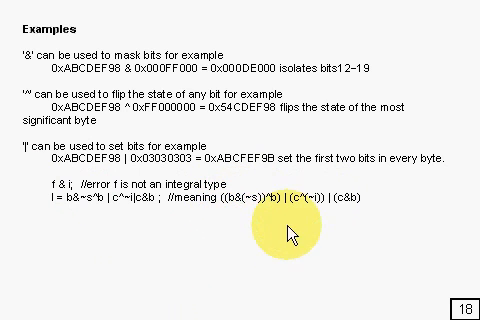
mouse_move(197, 232)
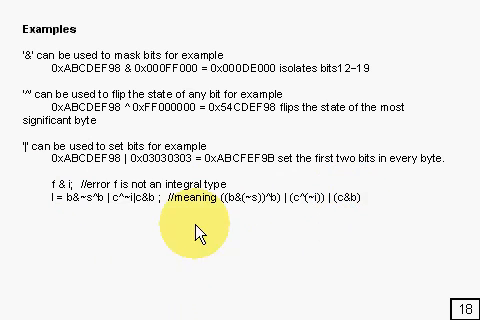